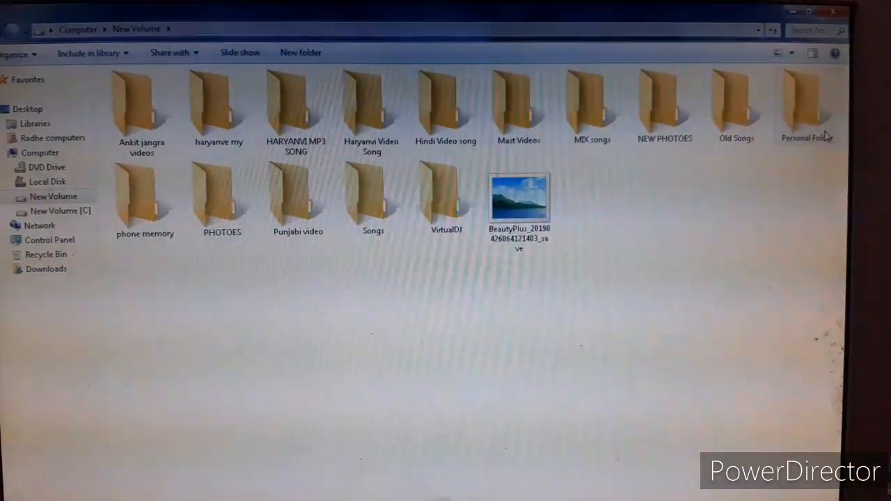
Step: Mark Personal Folder as Hidden in its Properties, applying to subfolders and files
double_click(806, 104)
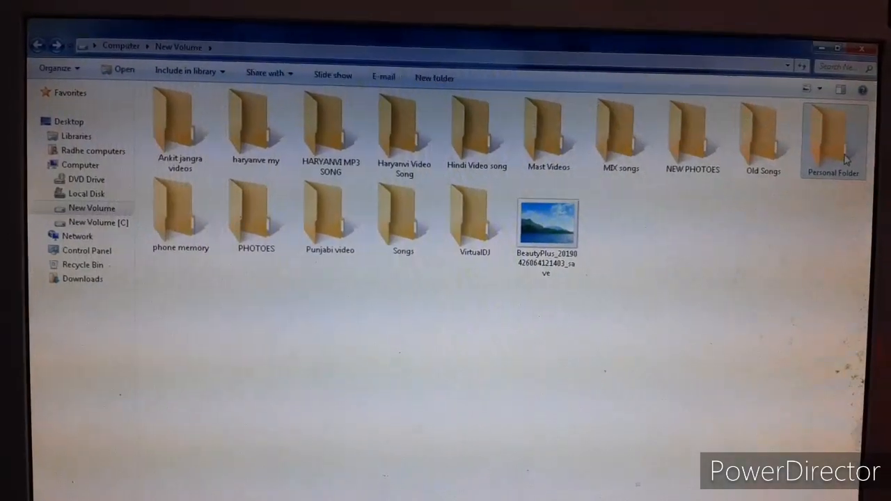
right_click(834, 139)
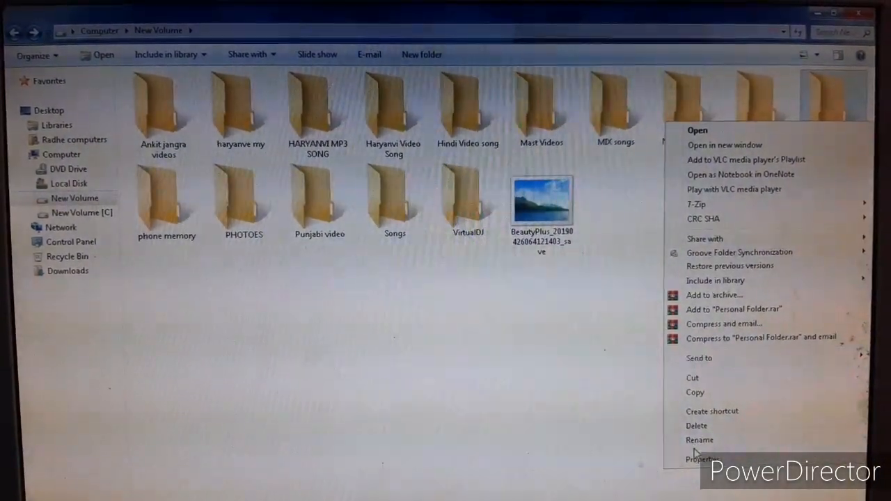
left_click(704, 459)
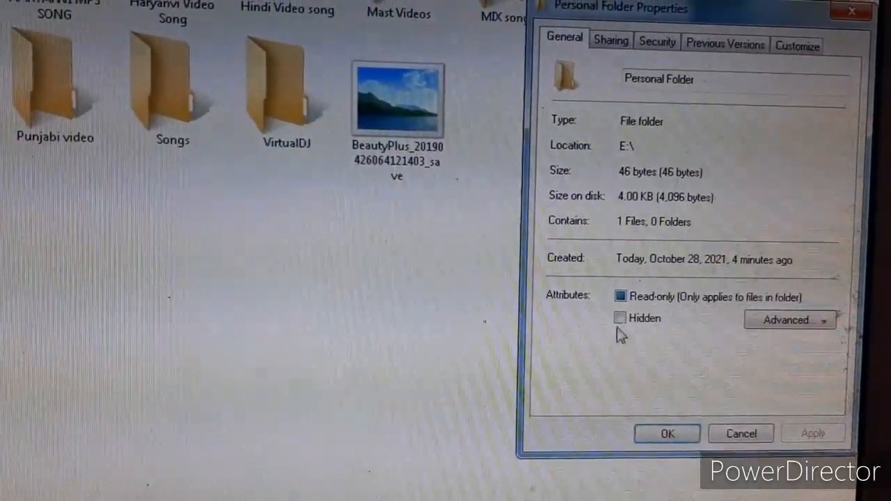
left_click(621, 318)
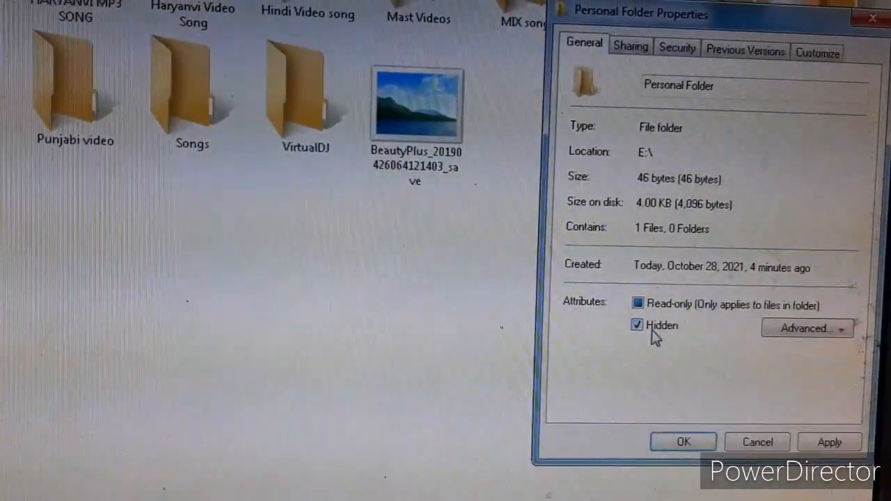
left_click(828, 442)
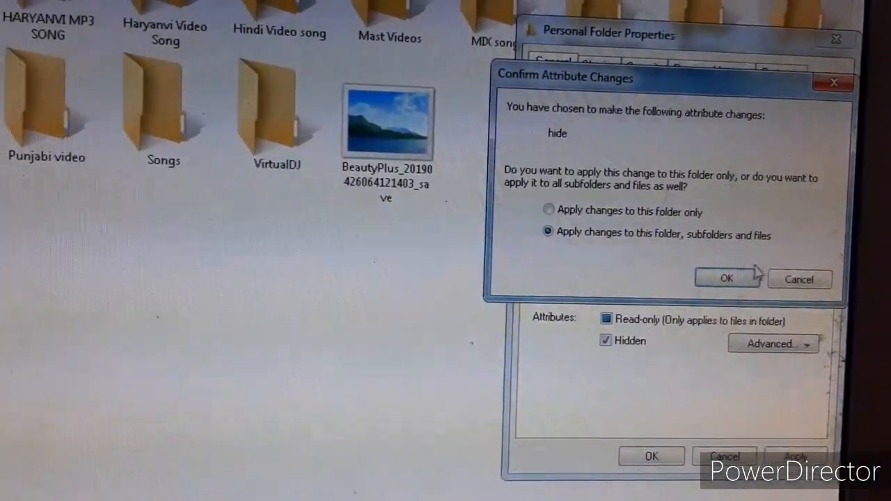
left_click(726, 278)
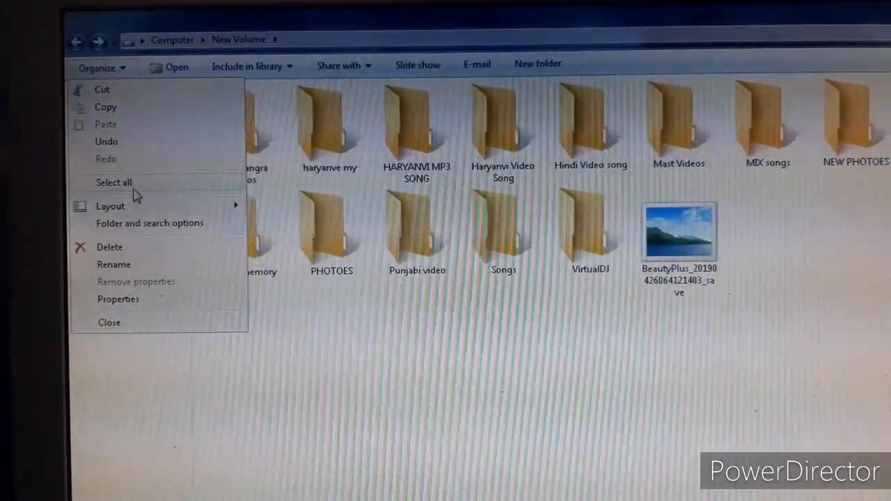
Step: Set Folder Options View to 'Don't show hidden files, folders, or drives'
left_click(149, 223)
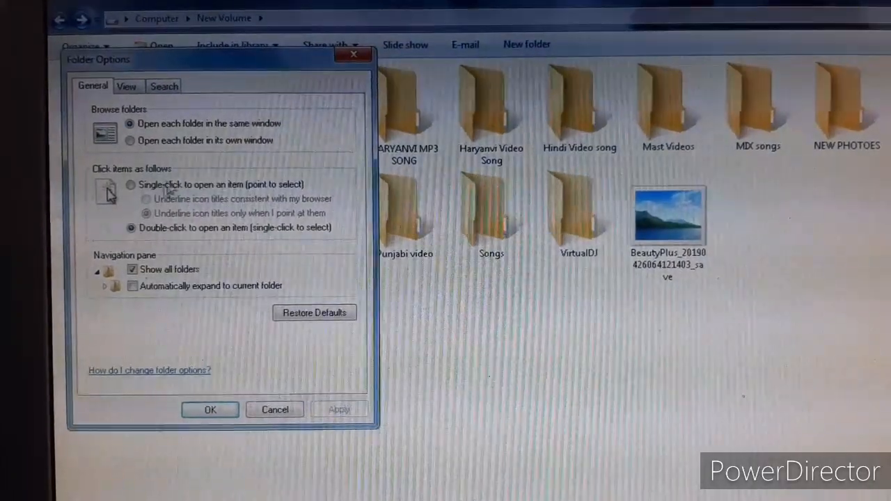
left_click(126, 85)
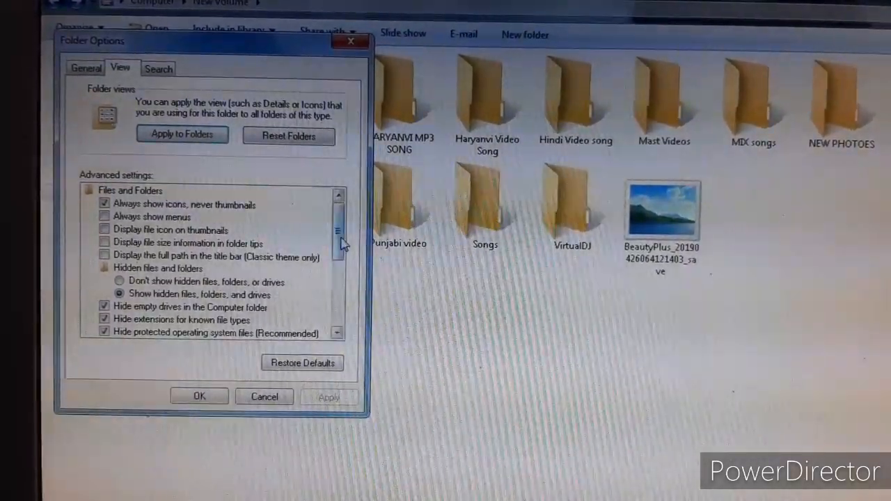
scroll("down", 3)
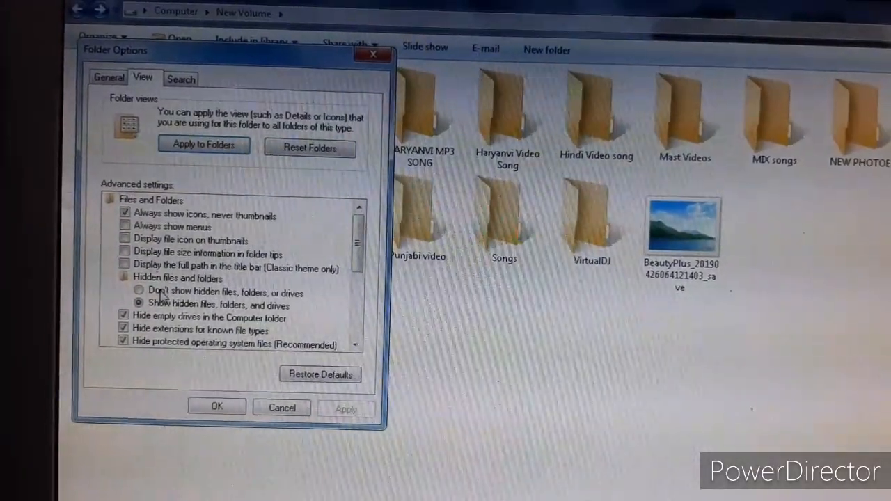
left_click(138, 291)
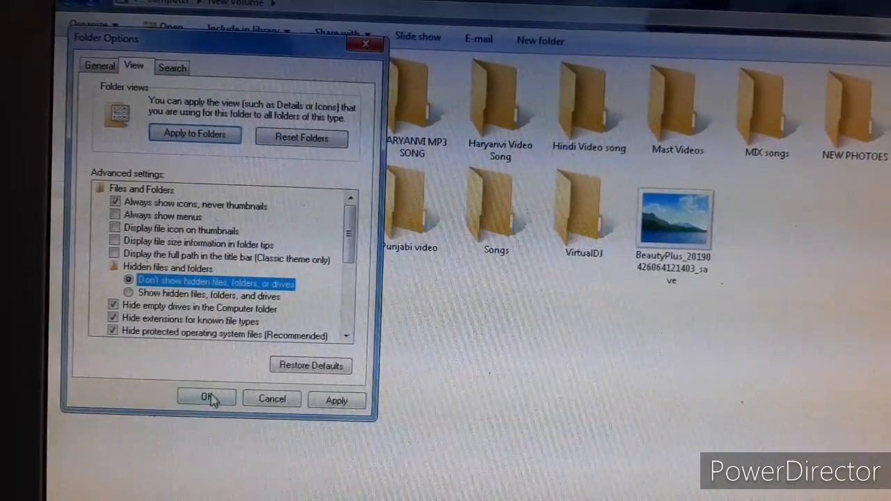
left_click(204, 398)
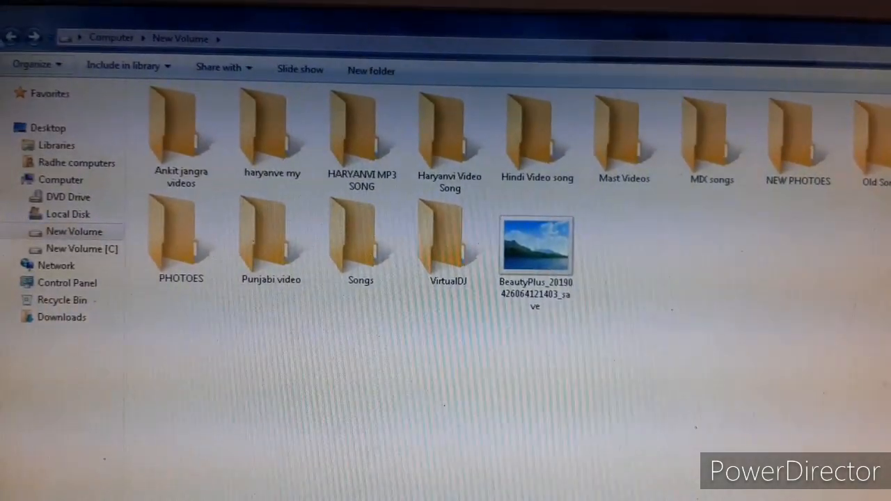
Step: Set Folder Options View to 'Show hidden files, folders, and drives' via Organize
left_click(33, 63)
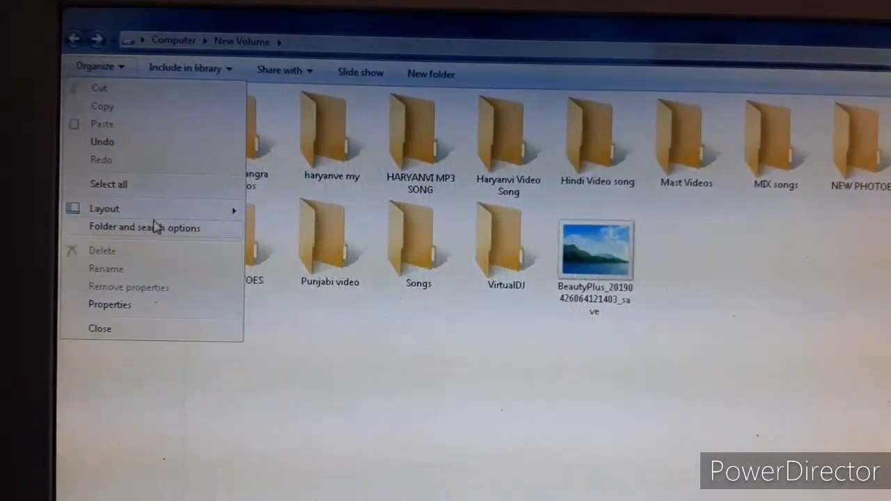
left_click(144, 227)
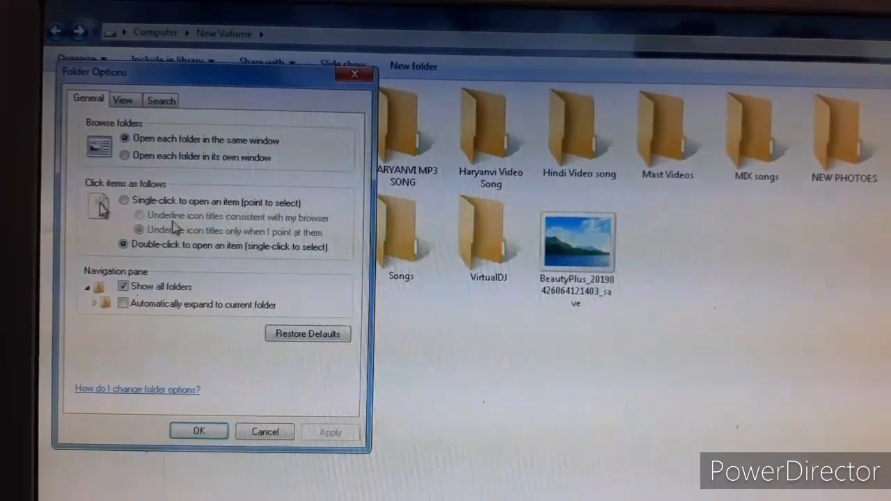
left_click(123, 99)
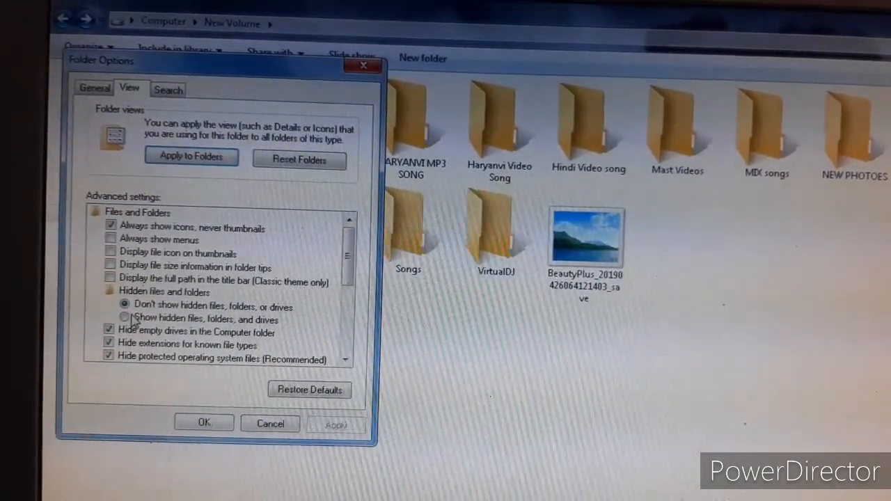
left_click(124, 318)
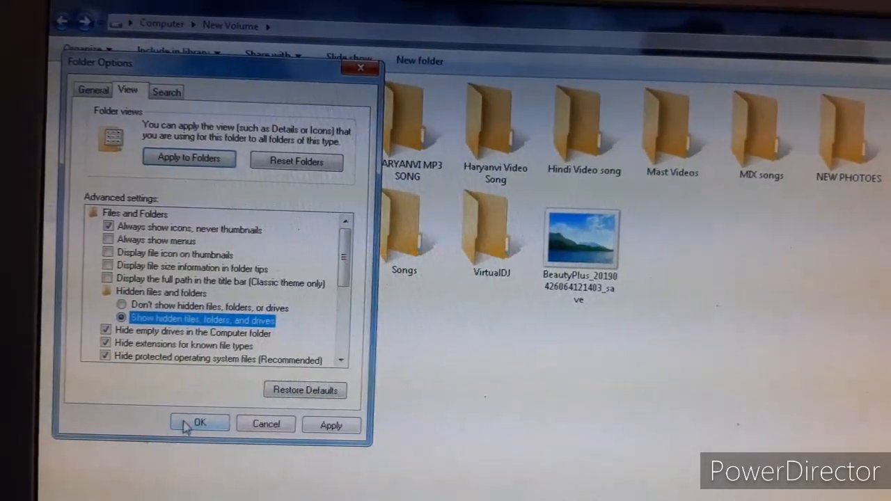
left_click(200, 424)
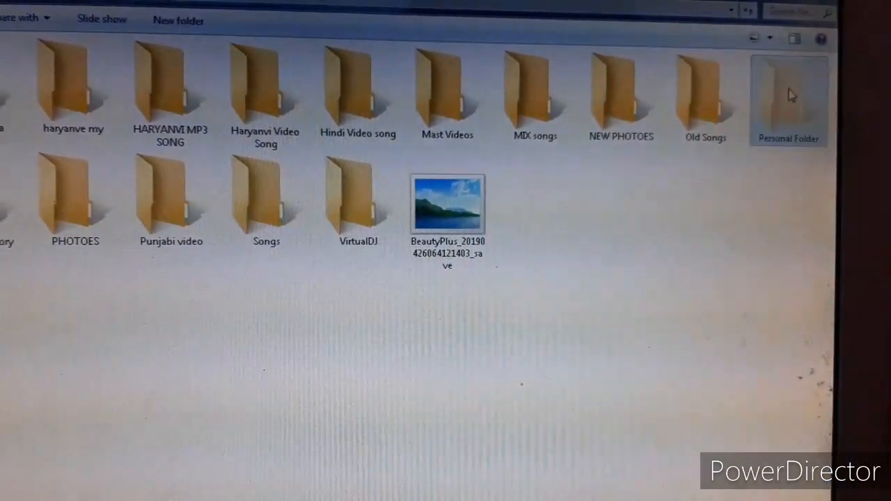
Step: Clear the Hidden attribute on Personal Folder and its contents, then view its empty listing
right_click(789, 98)
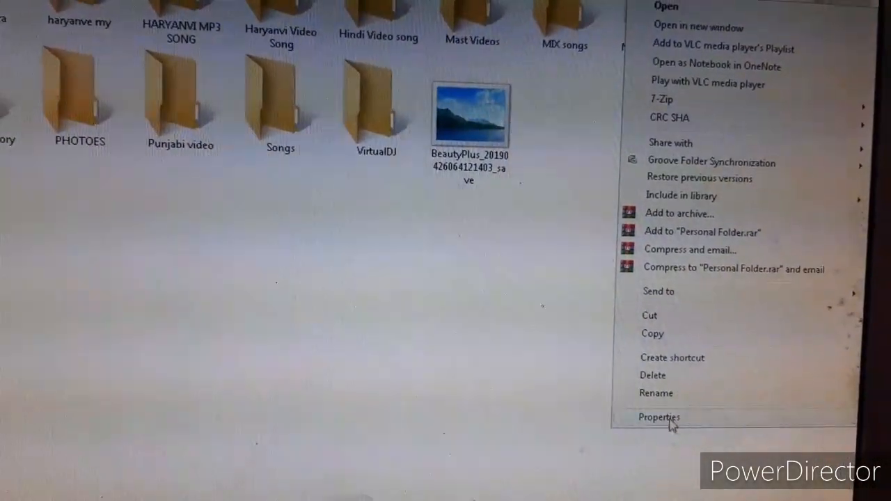
left_click(659, 417)
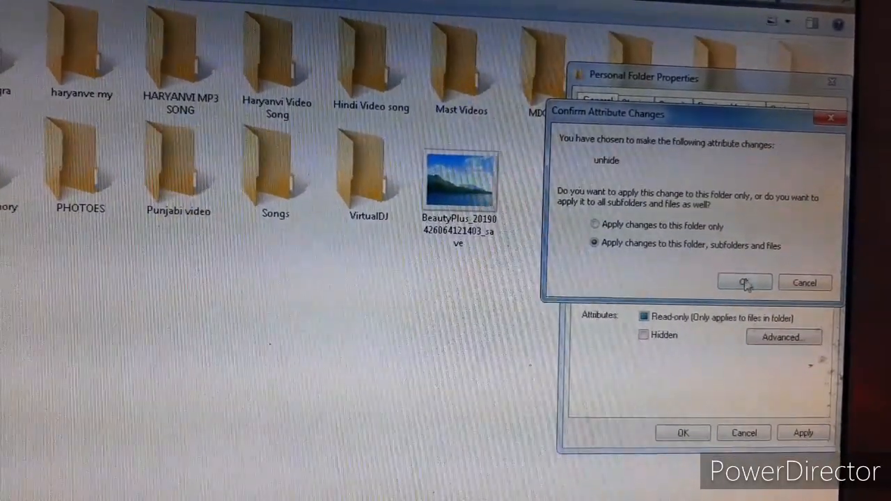
left_click(744, 282)
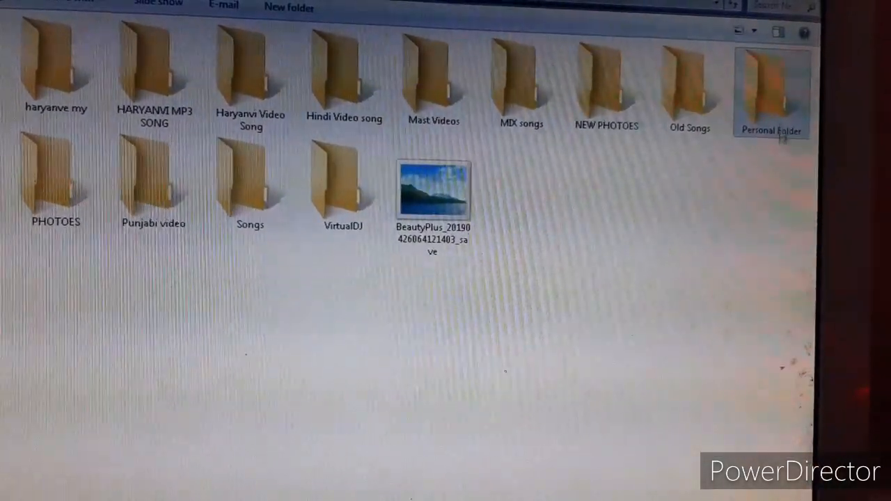
double_click(770, 83)
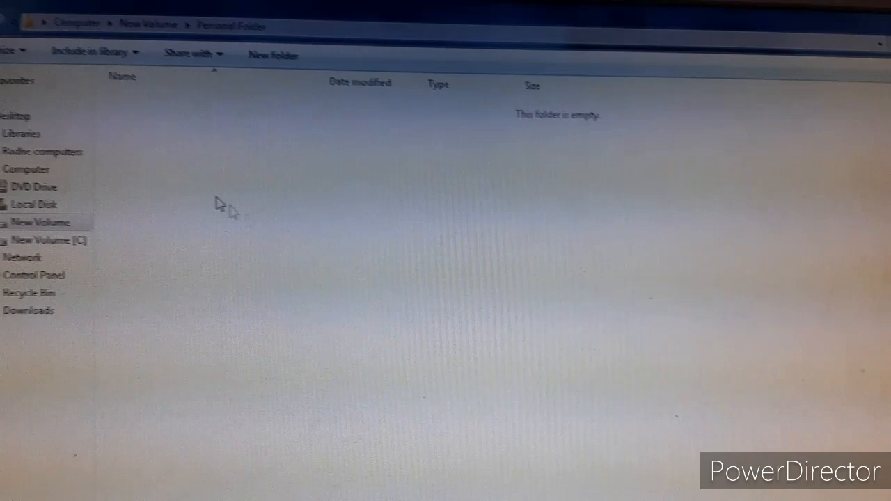